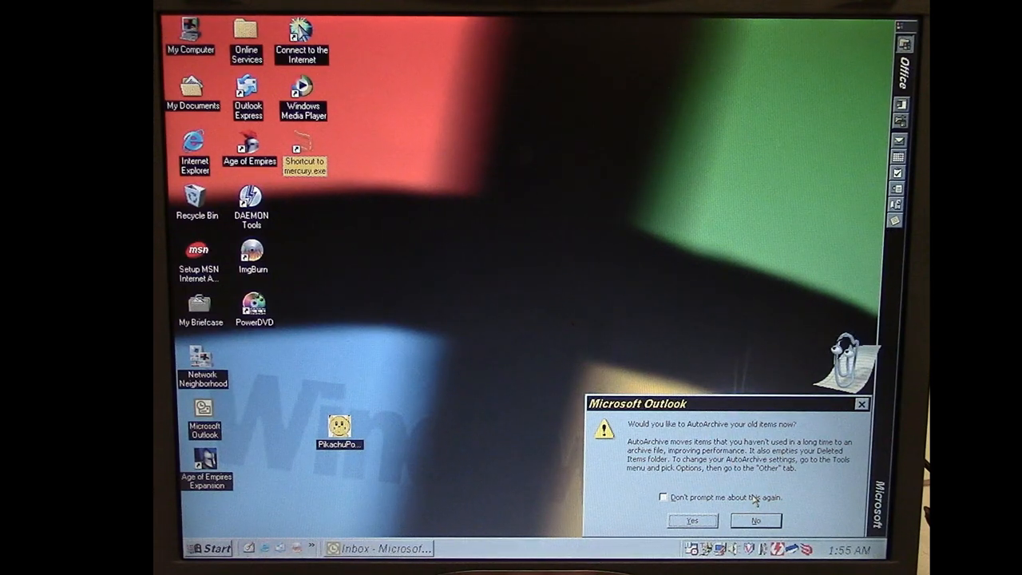
Tick 'Don't prompt me about this again' and decline the AutoArchive offer
click(664, 497)
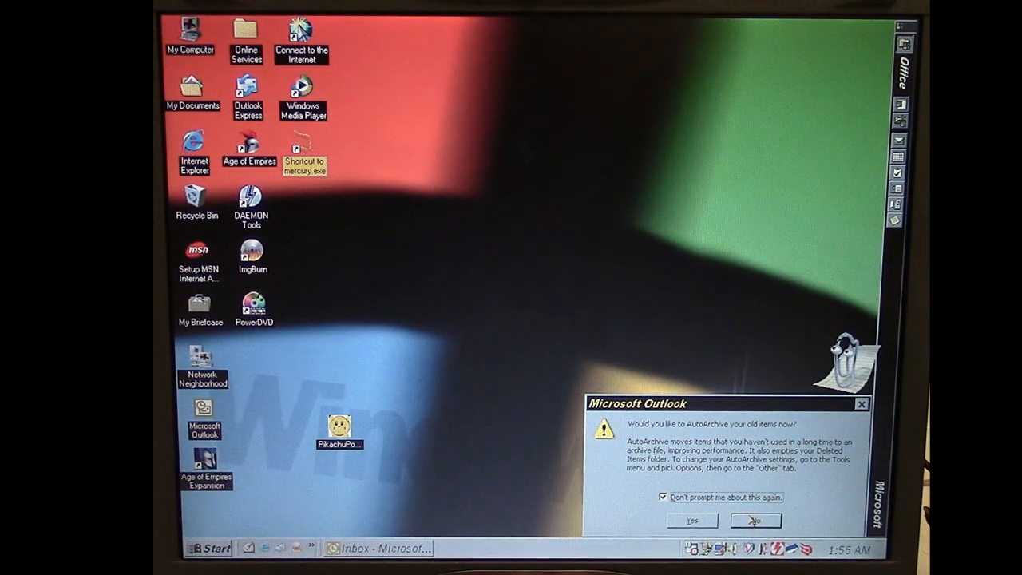
click(754, 521)
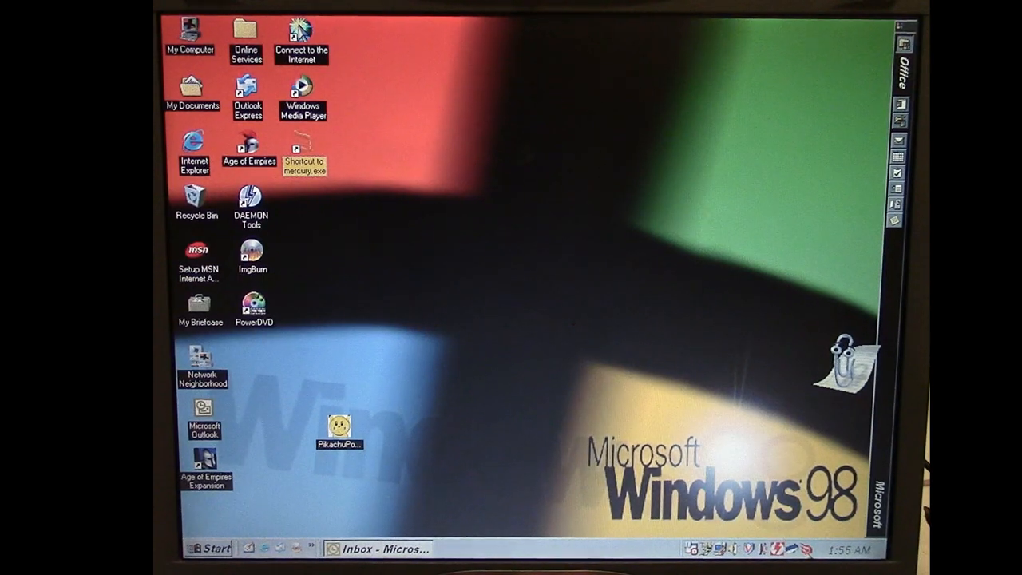
Launch the Mercury/32 mail server from its mercury.exe desktop shortcut
double_click(304, 151)
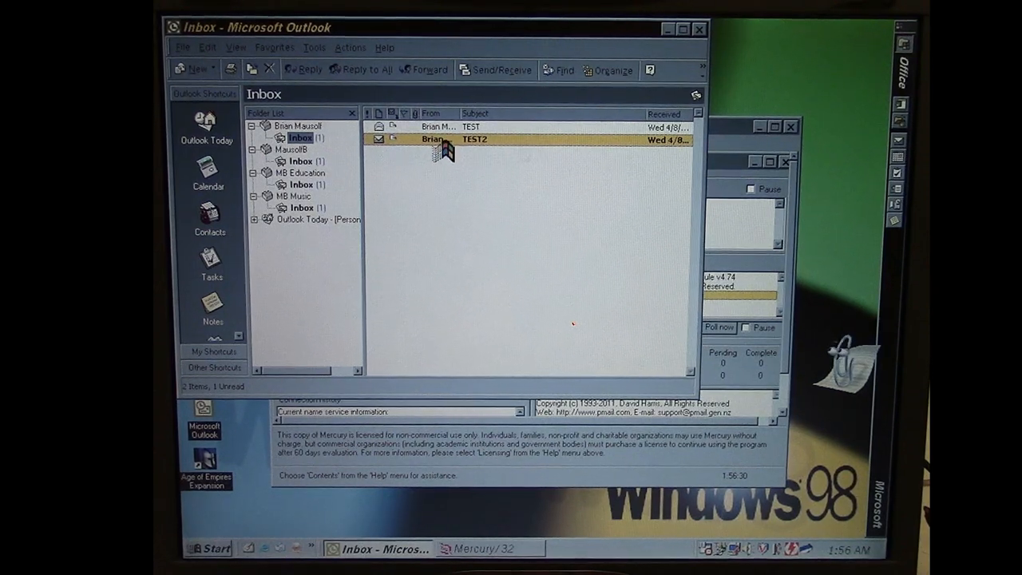
Open the TEST2 message in its own Outlook window
double_click(474, 139)
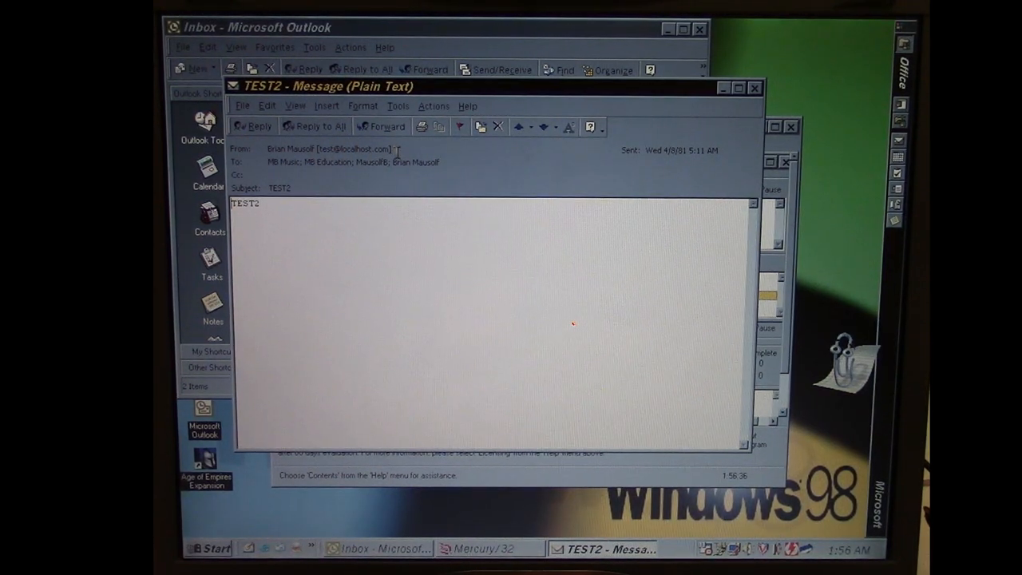
mouse_move(738, 88)
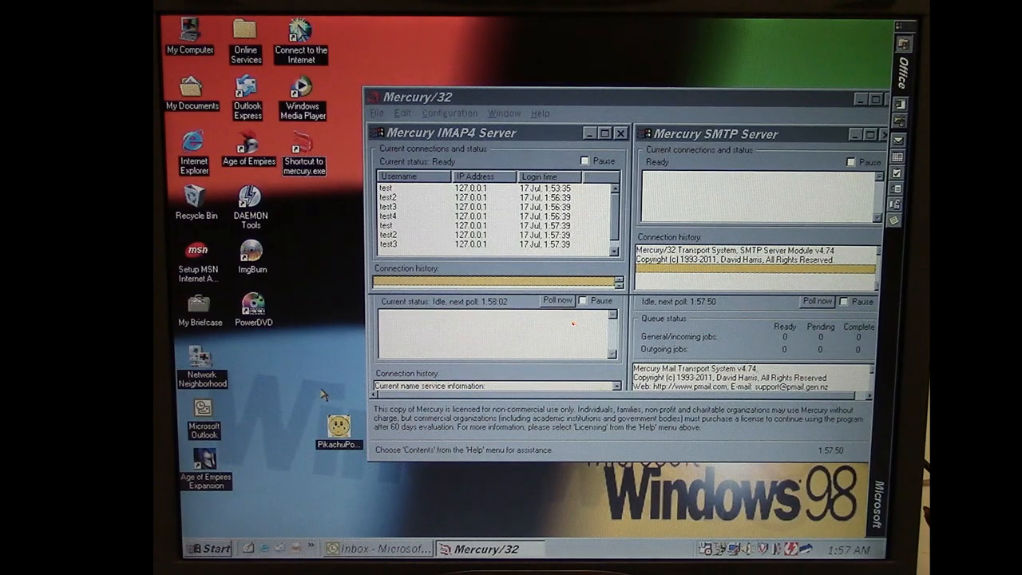
mouse_move(311, 408)
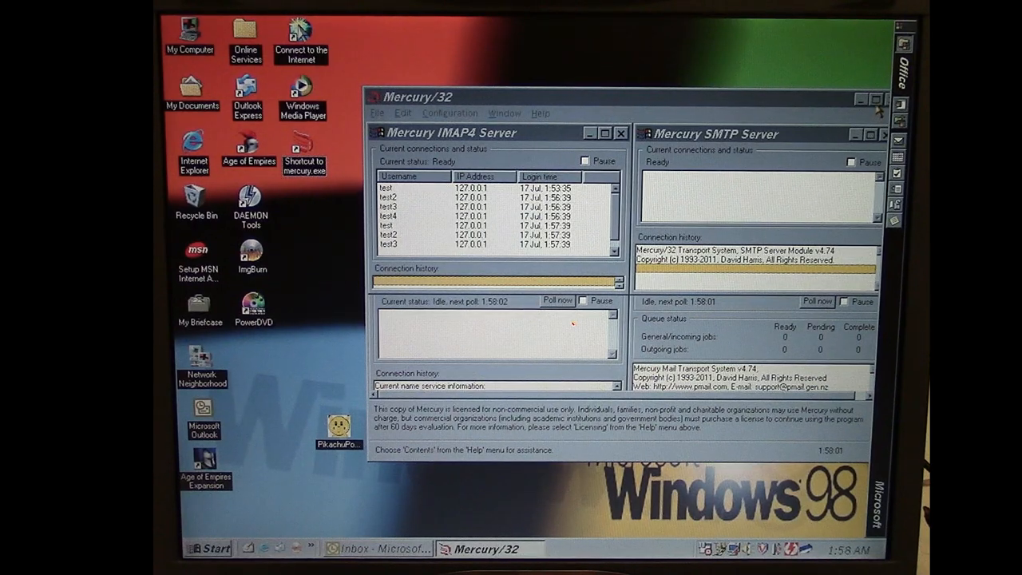
Maximize Mercury/32, tile its four server windows, then minimize it
click(861, 98)
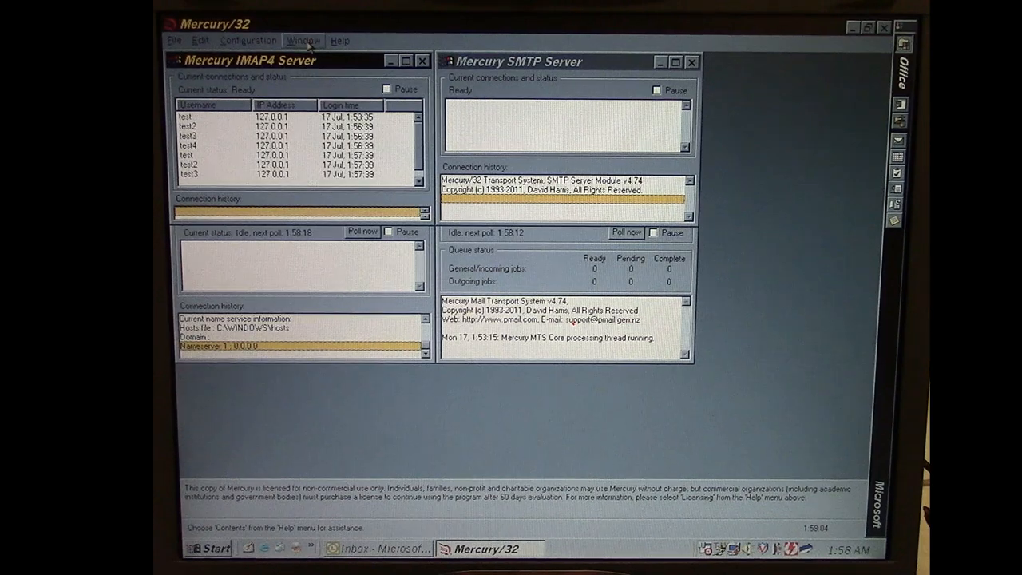
click(303, 40)
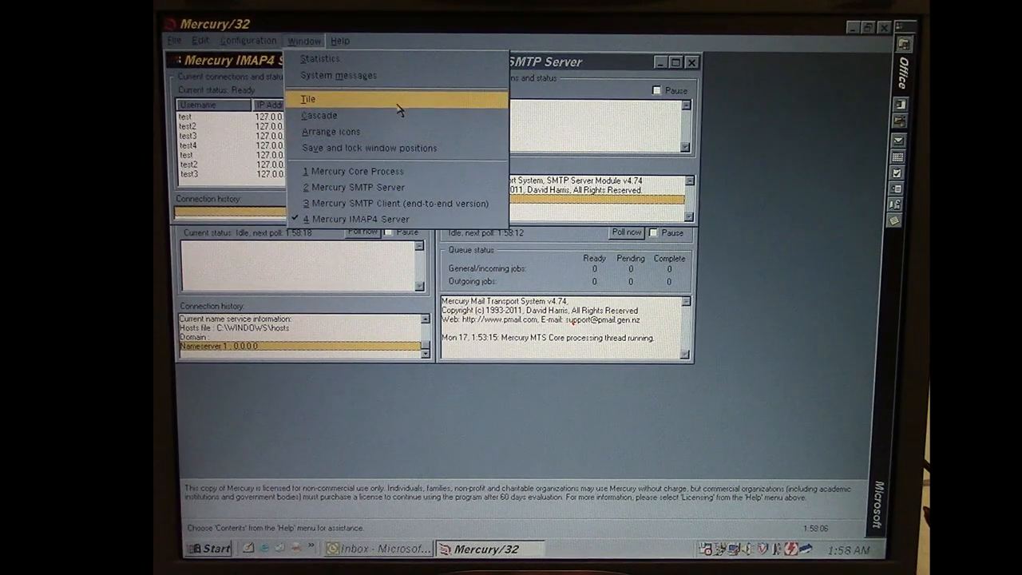
click(308, 99)
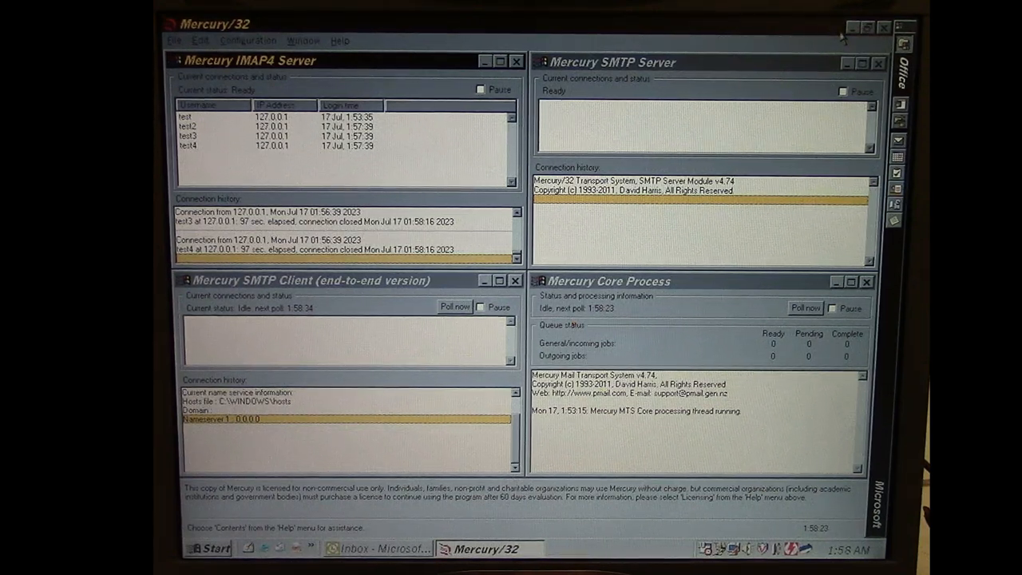
mouse_move(852, 28)
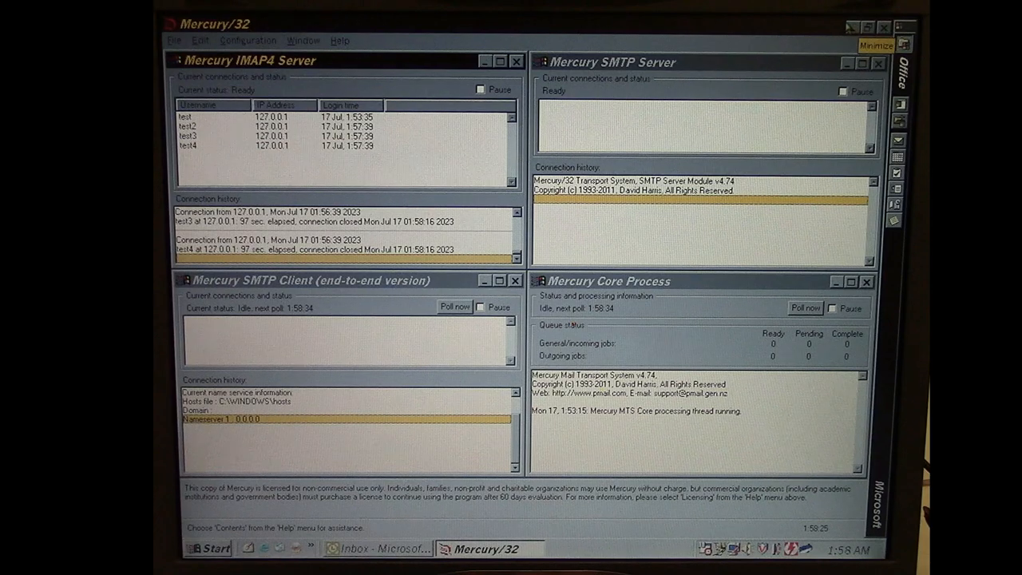
click(873, 45)
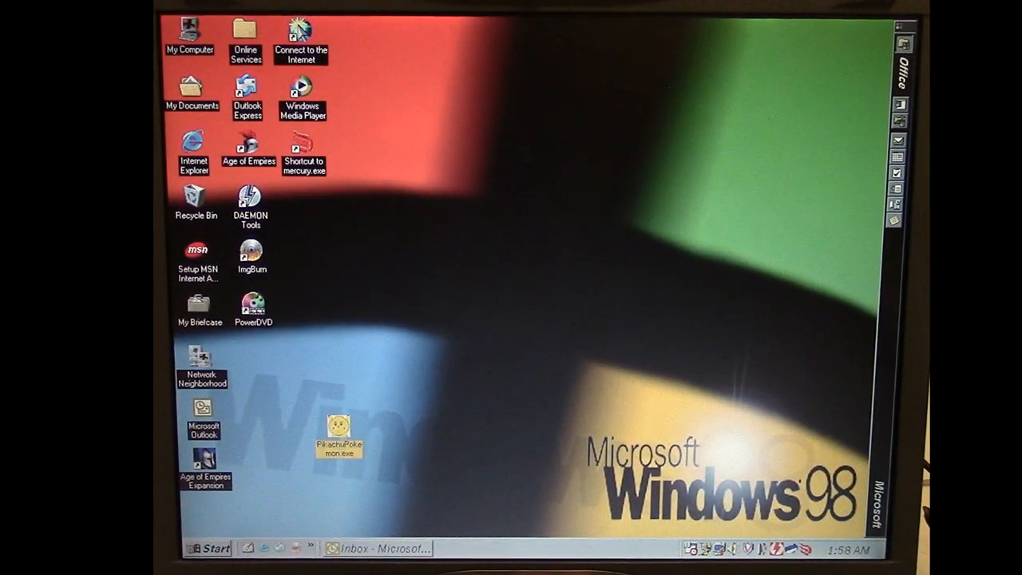
mouse_move(431, 437)
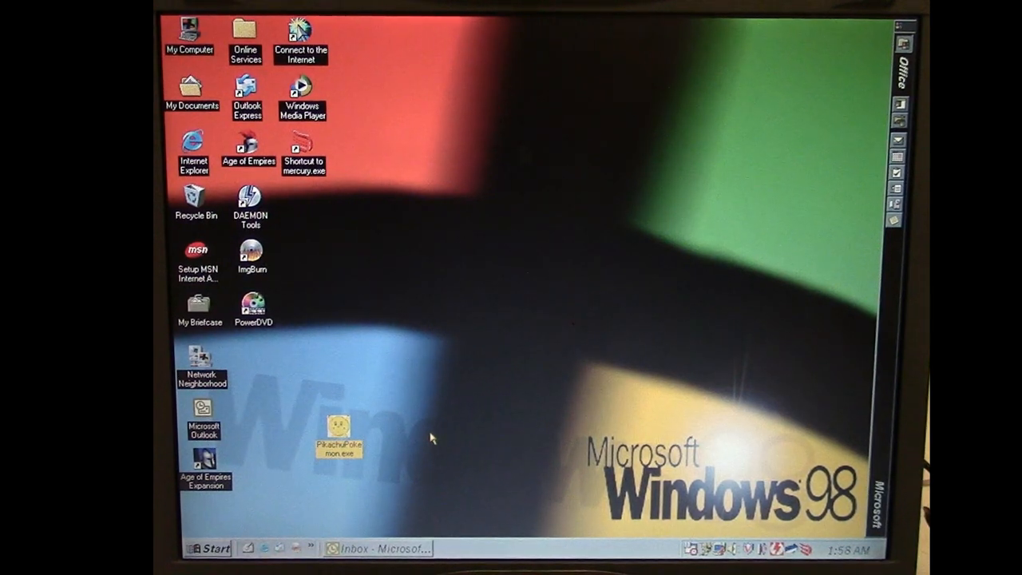
mouse_move(306, 470)
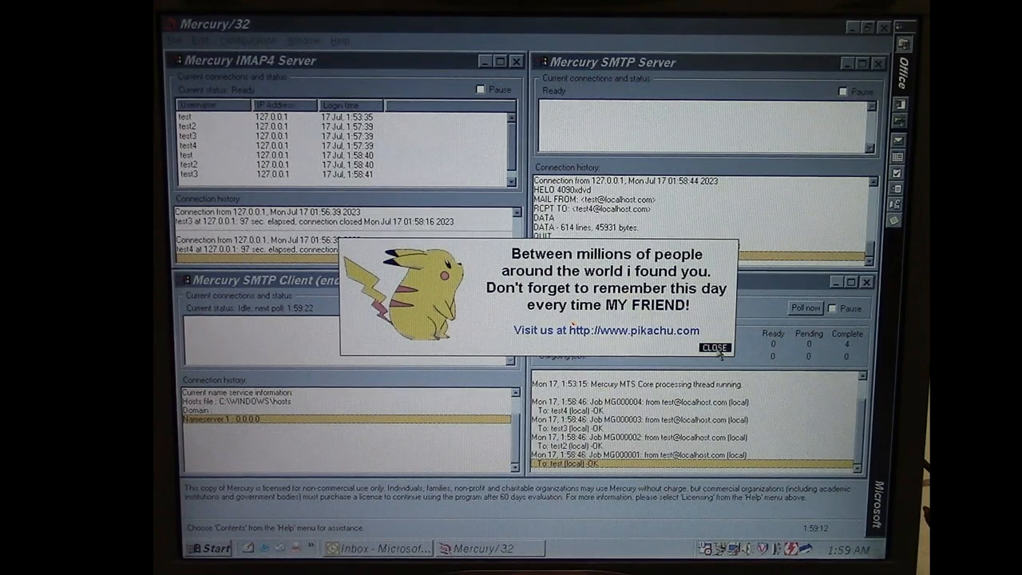
click(713, 348)
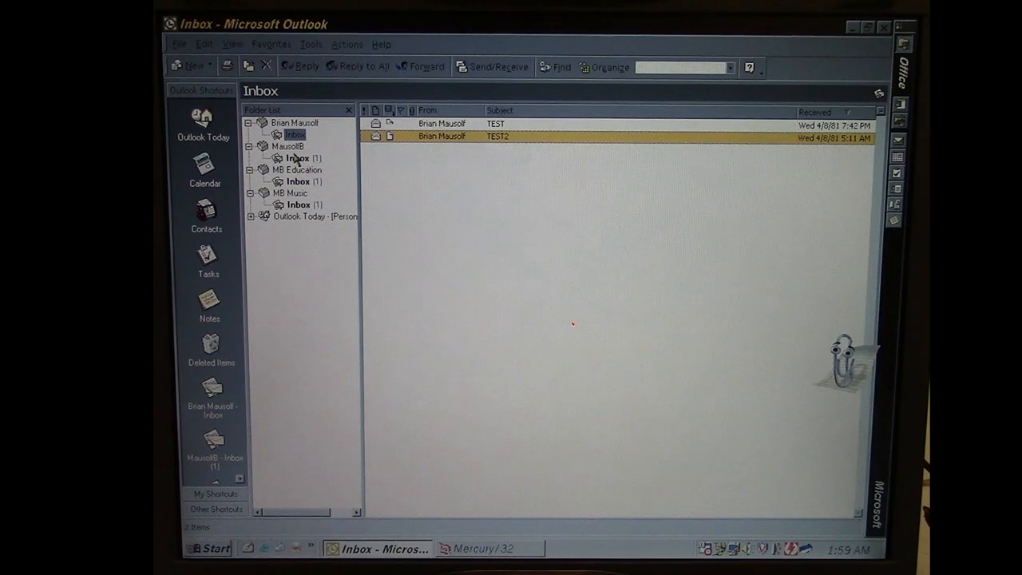
click(297, 158)
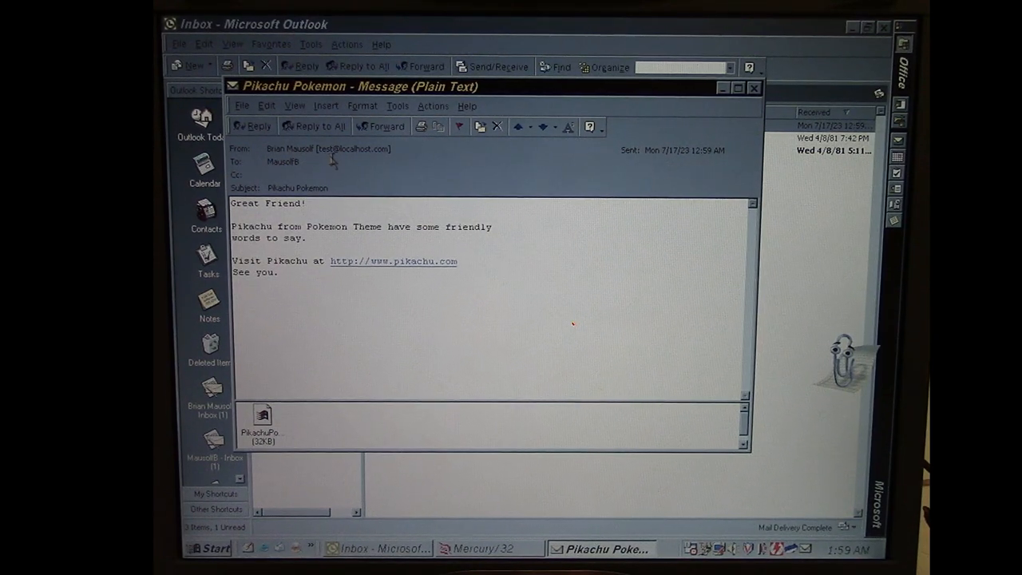
mouse_move(439, 170)
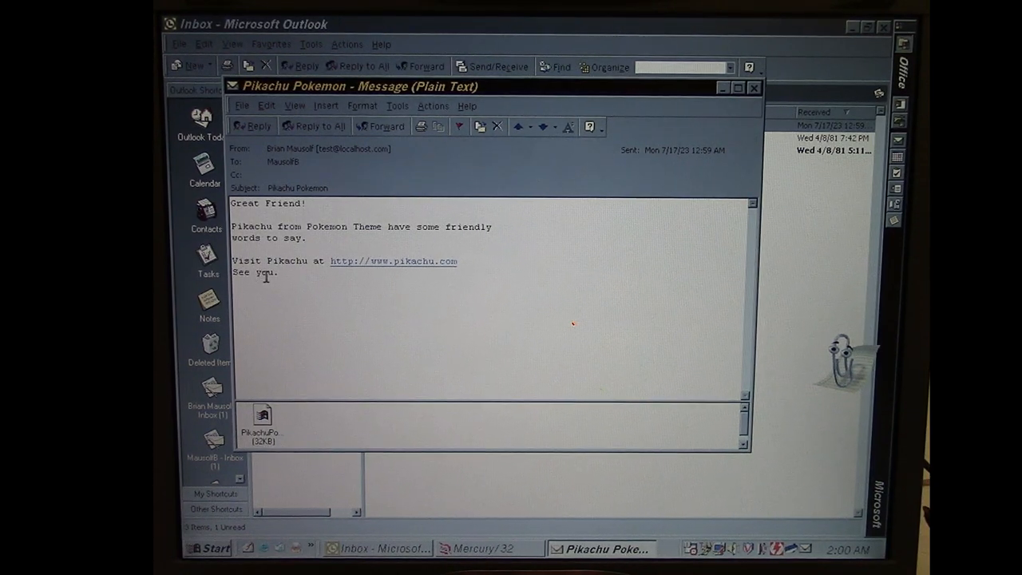
click(263, 419)
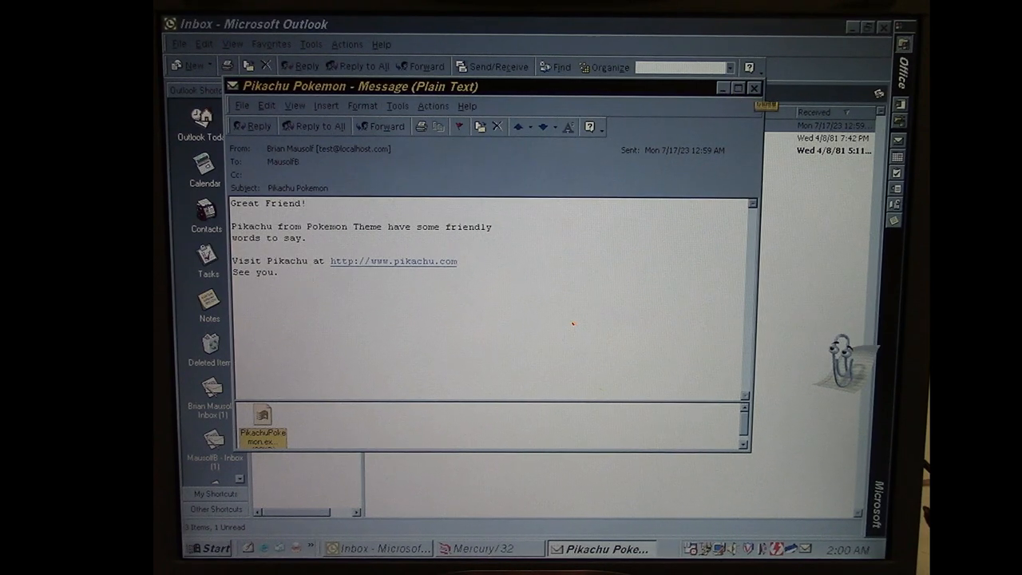
click(752, 88)
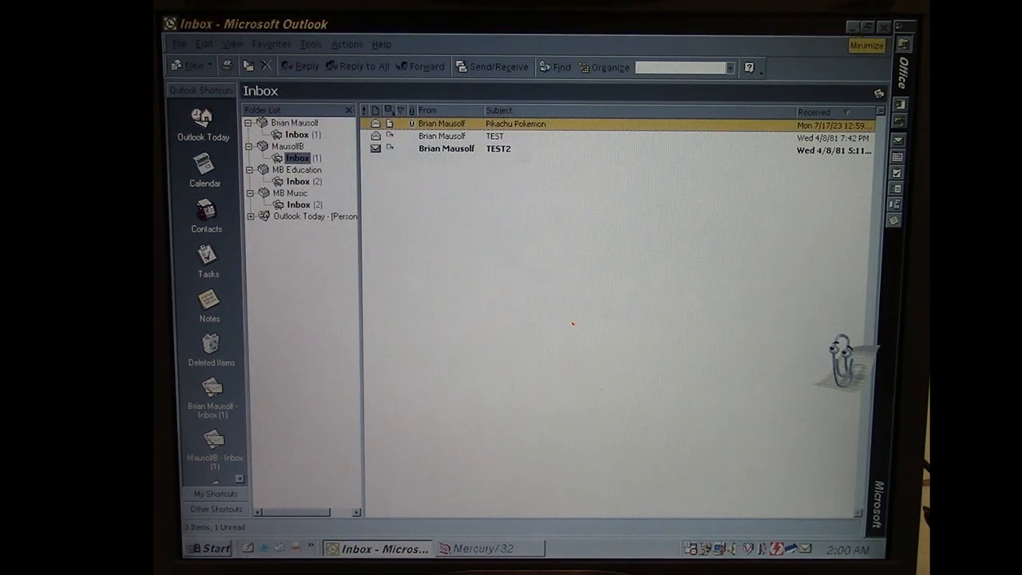
click(485, 548)
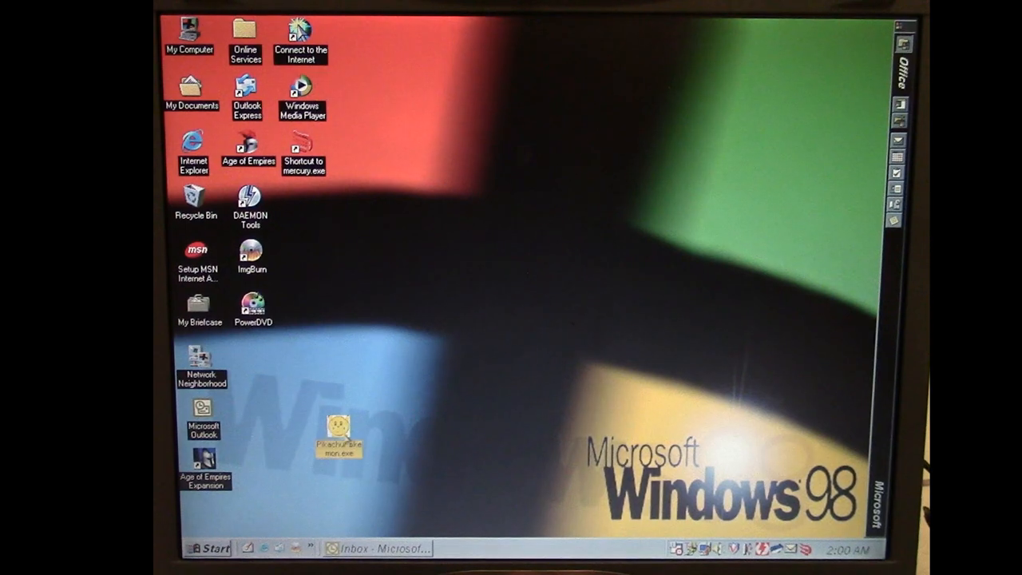
mouse_move(460, 419)
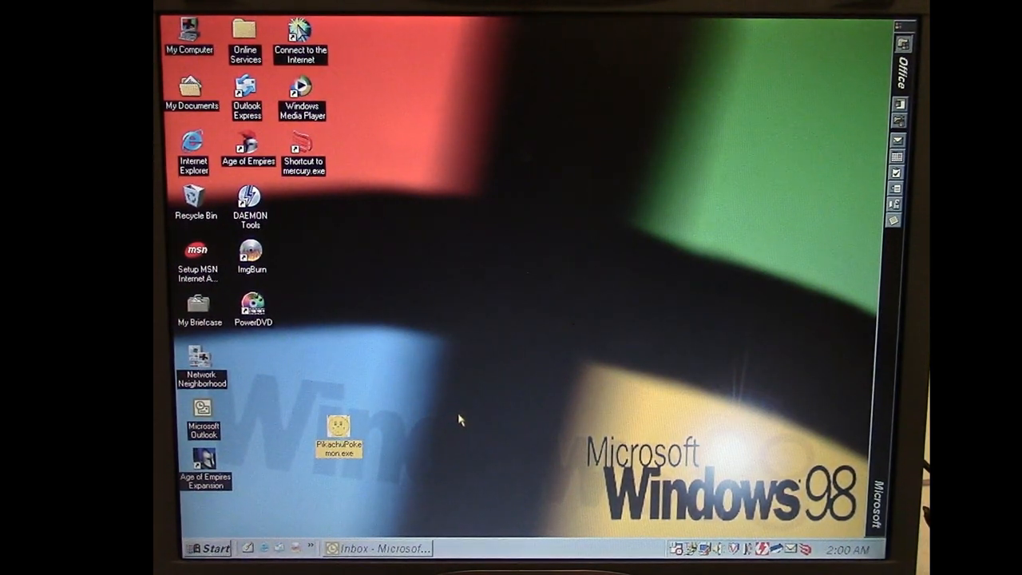
mouse_move(365, 384)
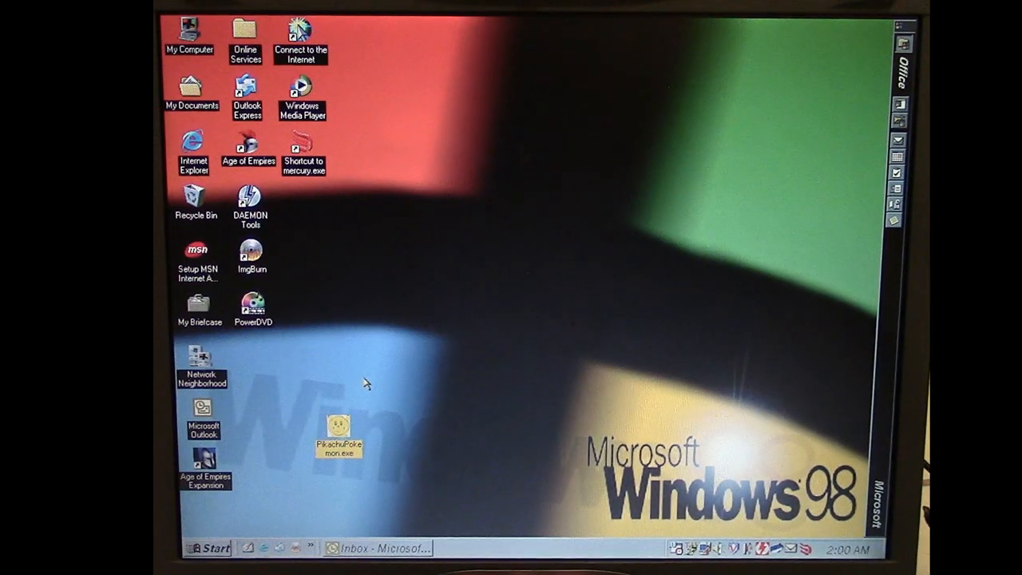
Rename PikachuPokemon.exe to pikachu.exe, confirming the read-only rename, and run it
click(339, 428)
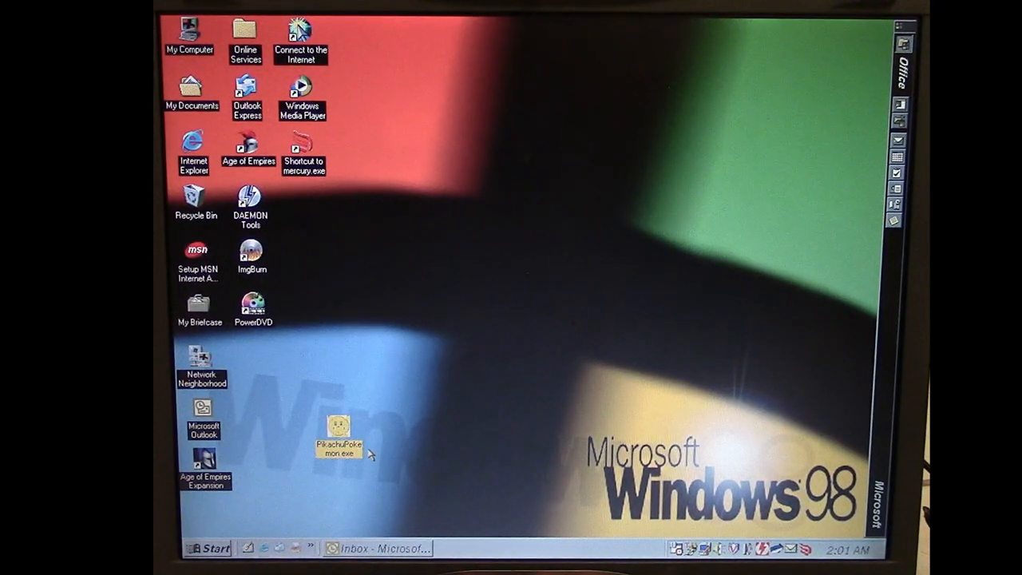
mouse_move(343, 455)
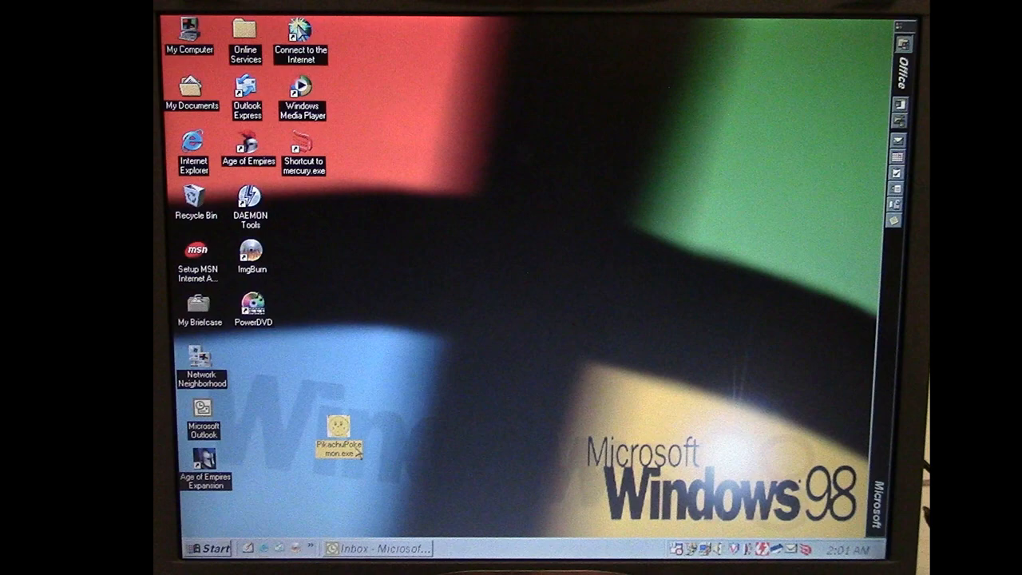
click(340, 427)
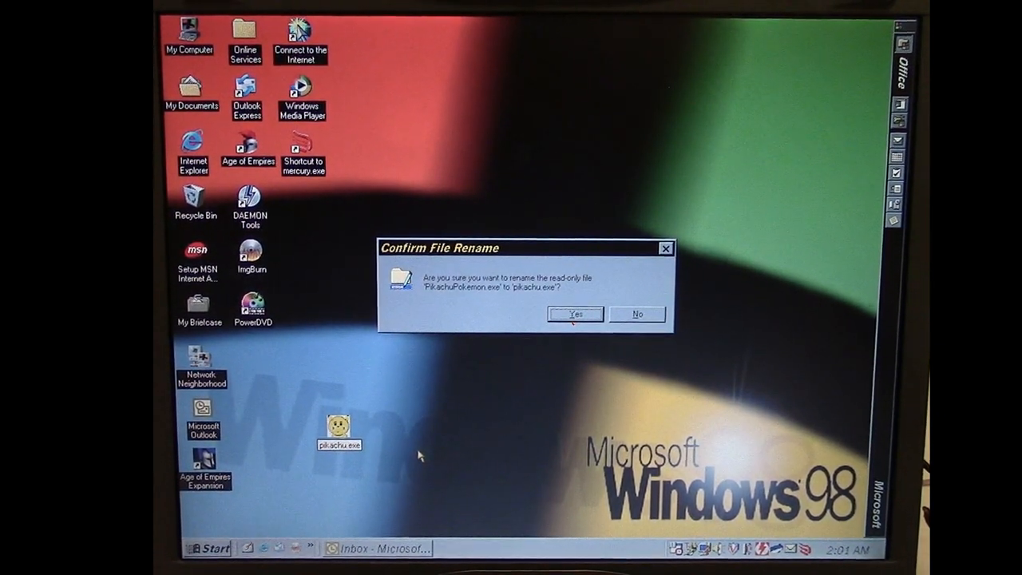
click(574, 314)
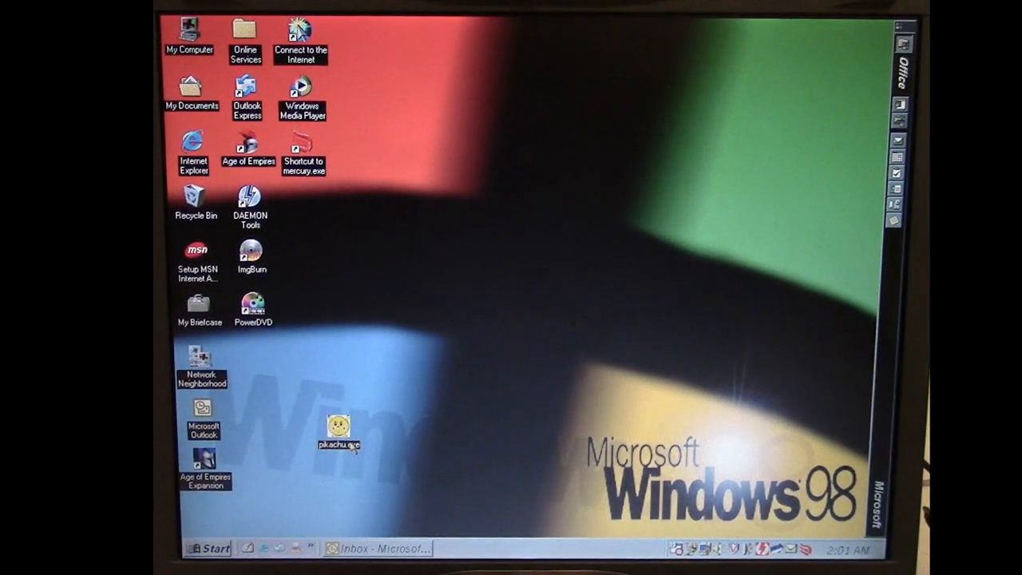
double_click(338, 429)
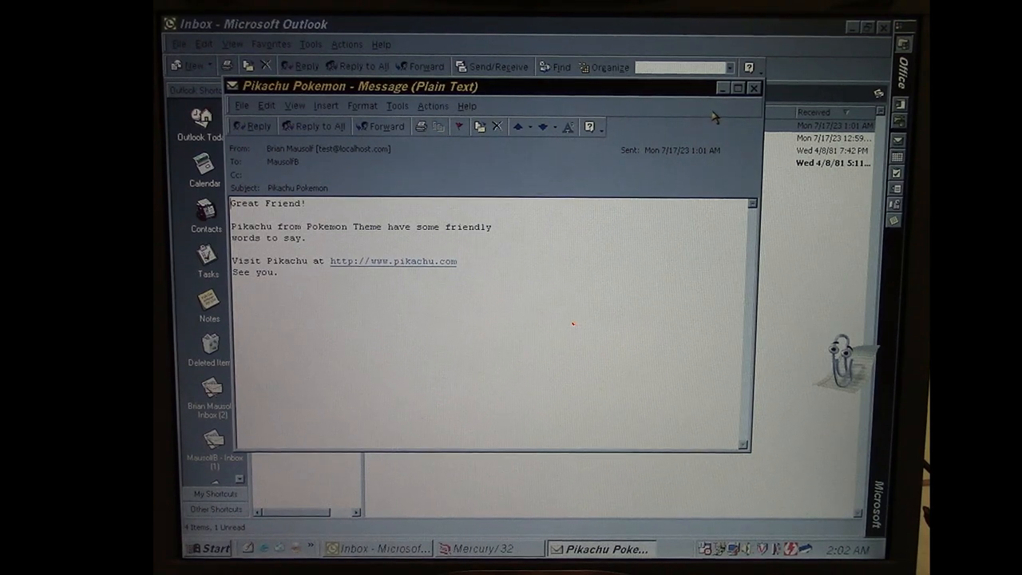
Close the new Pikachu message, view and close the older attachment version, then show Mercury/32
click(753, 87)
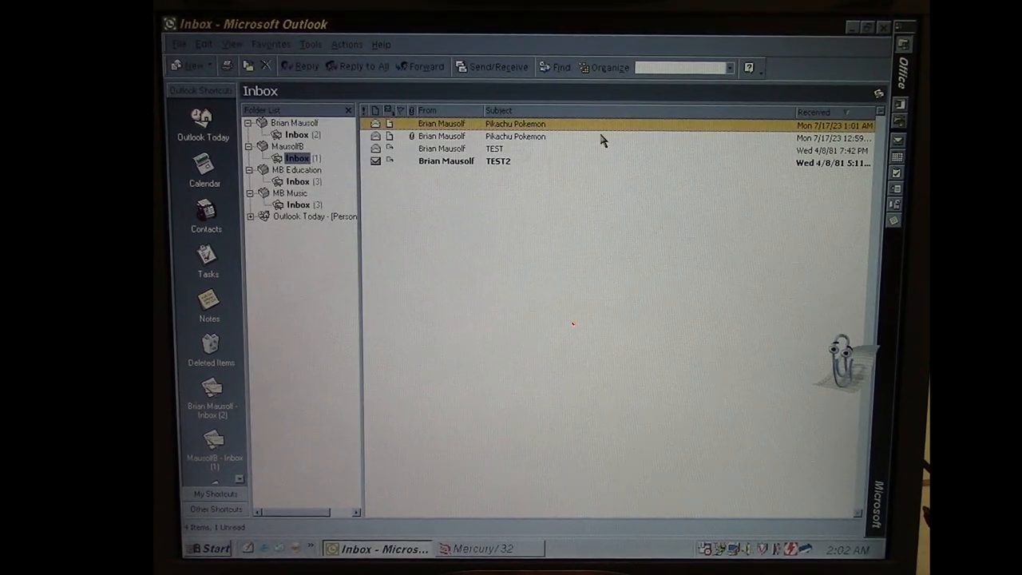
double_click(515, 124)
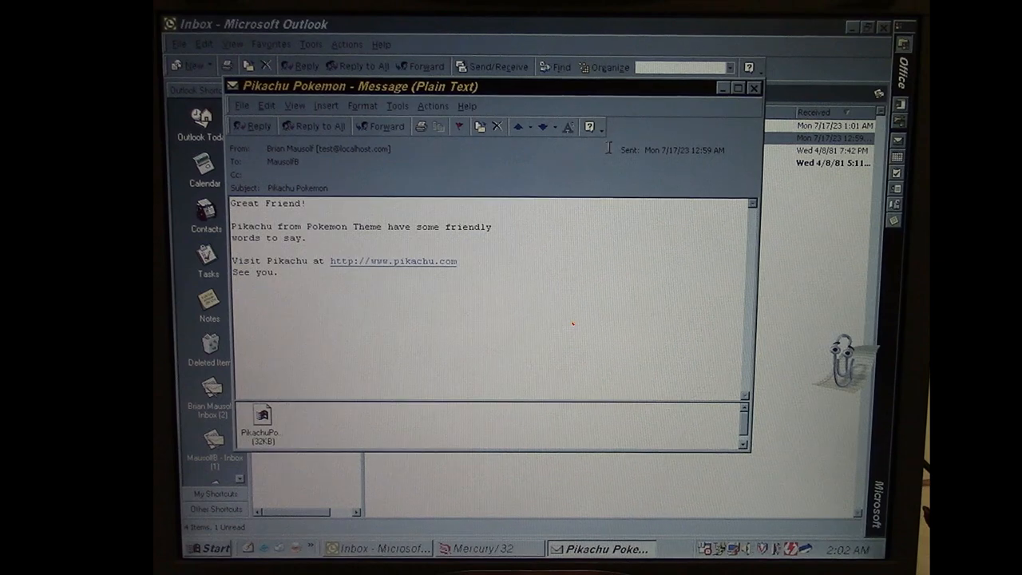
click(752, 87)
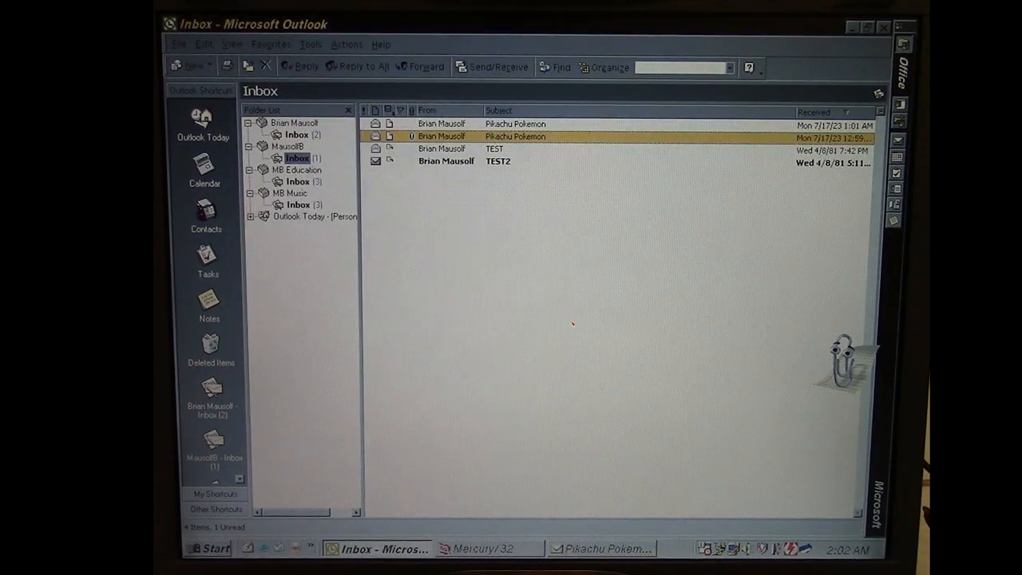
click(487, 549)
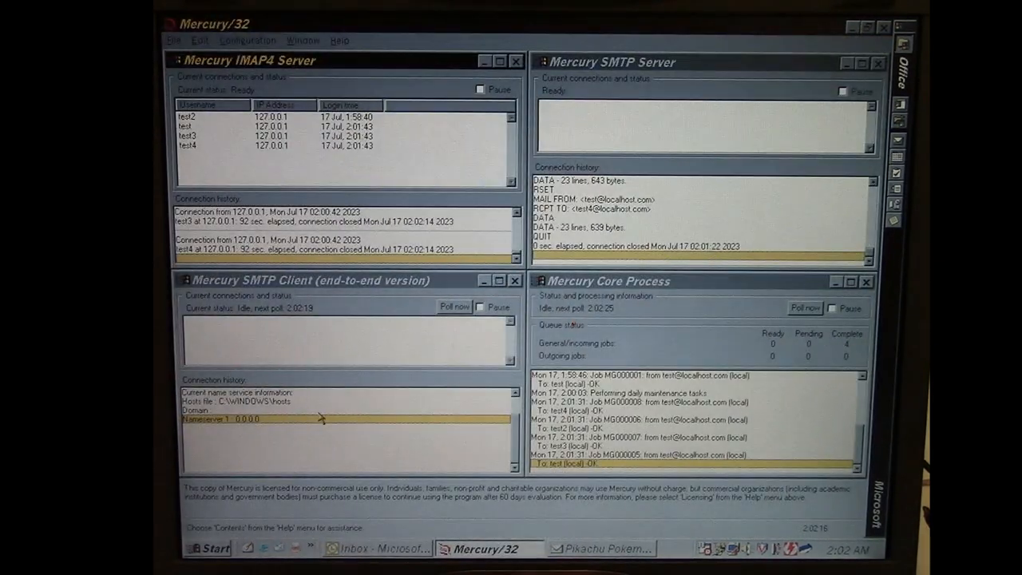
mouse_move(483, 387)
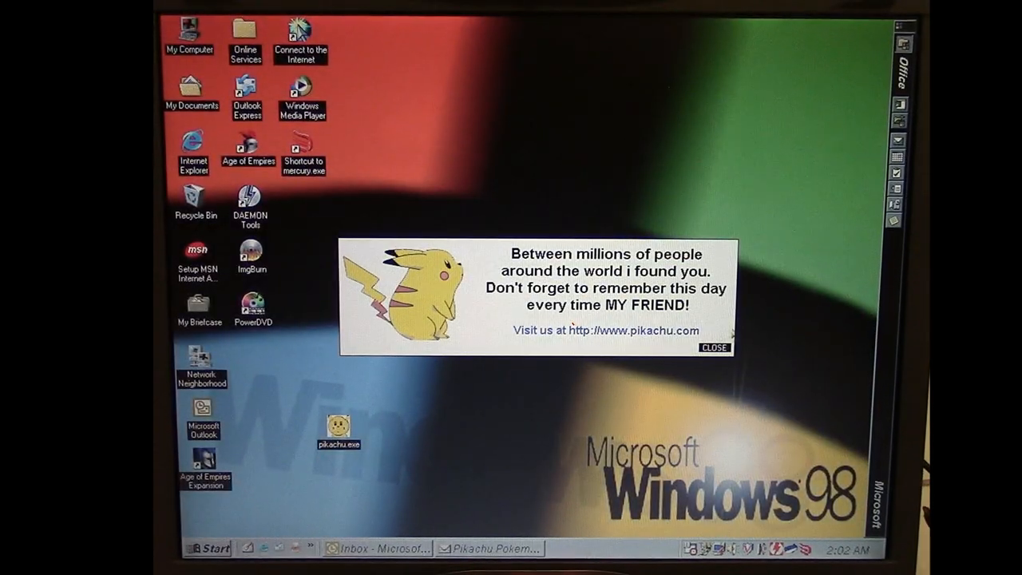
Close the worm's Pikachu greeting popup, leaving pikachu.exe on the desktop
click(713, 347)
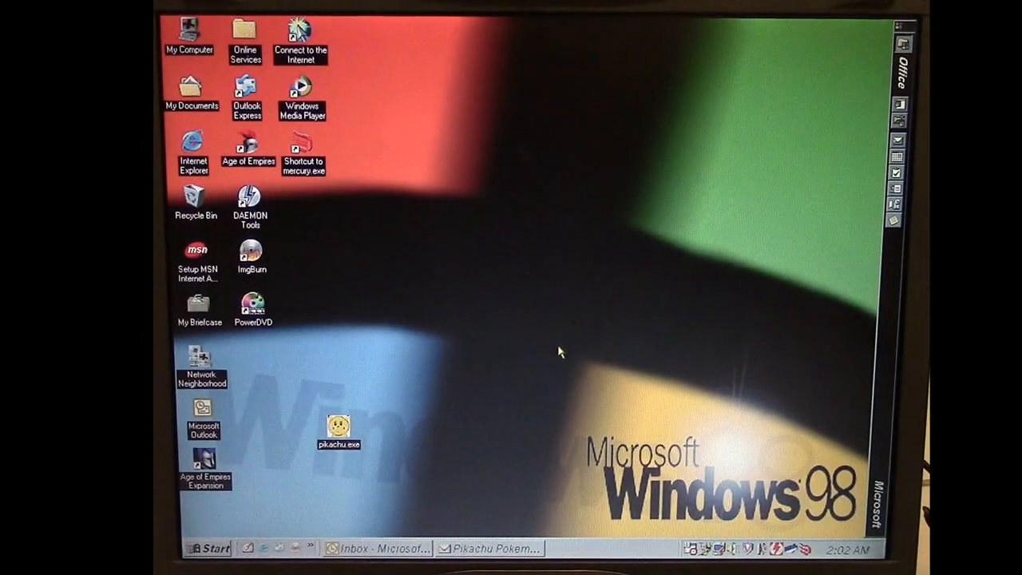